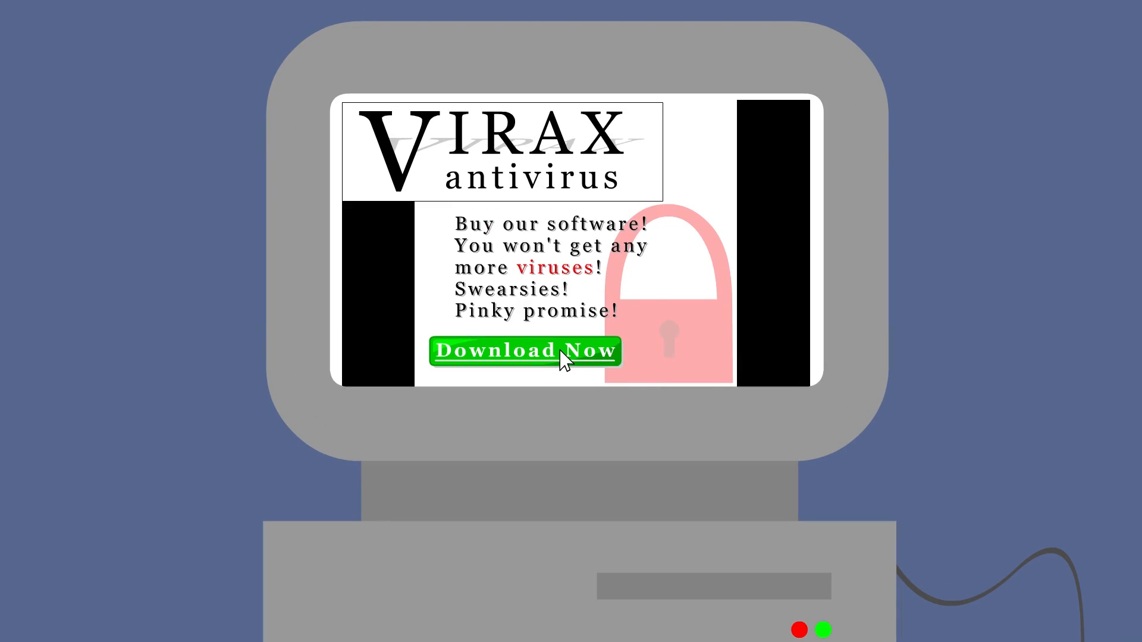
{"action": "left_click", "coordinate": [526, 351]}
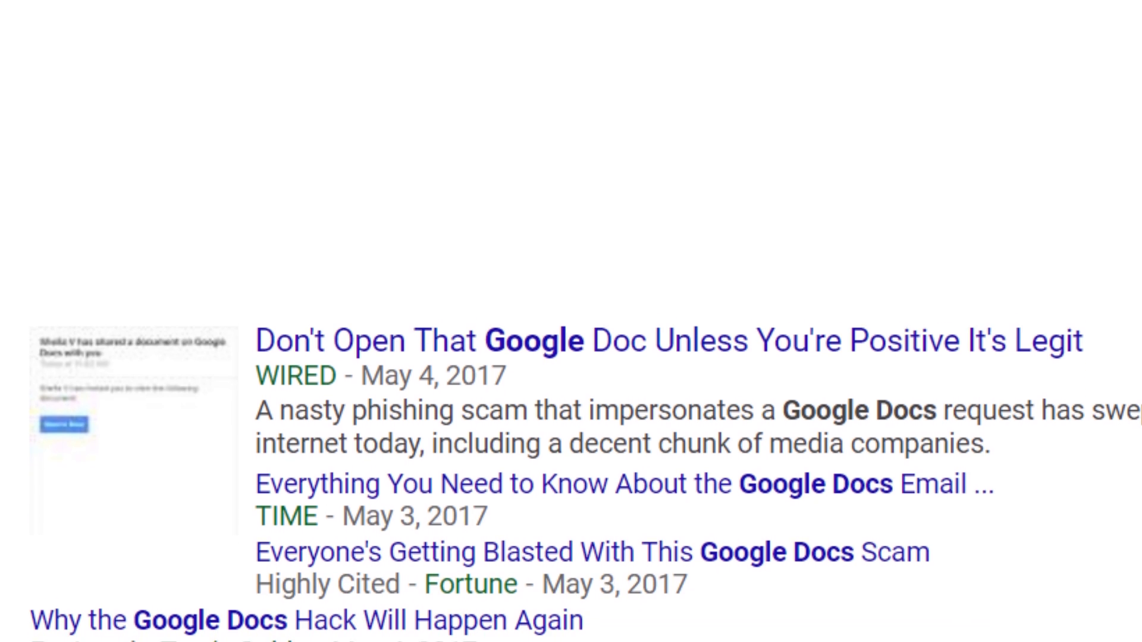
{"action": "scroll", "scroll_direction": "down", "scroll_amount": 3}
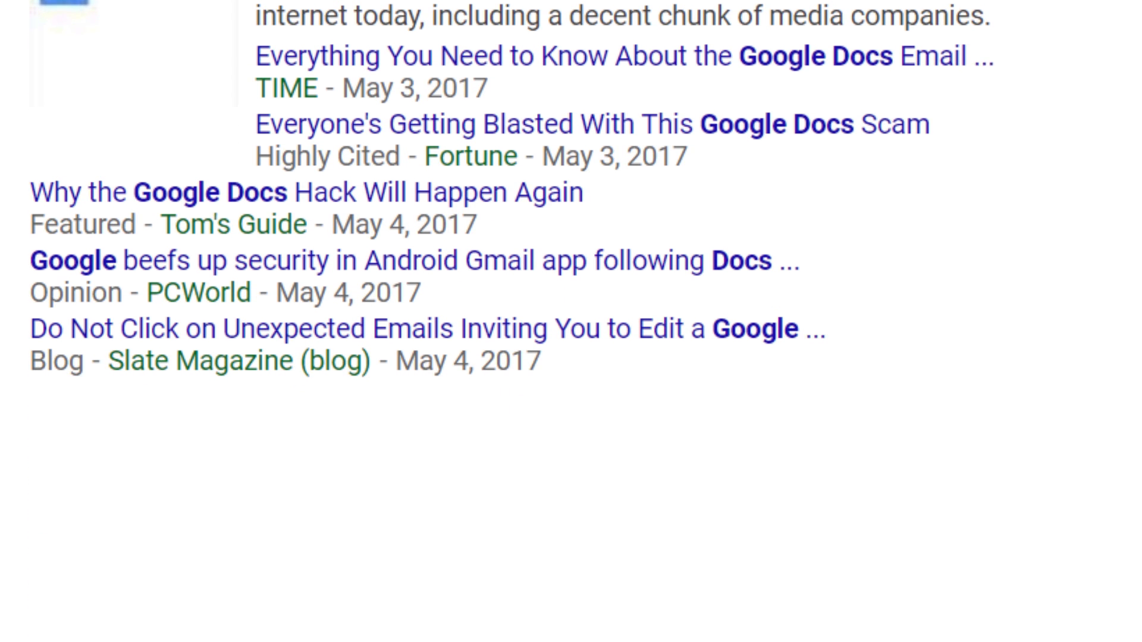